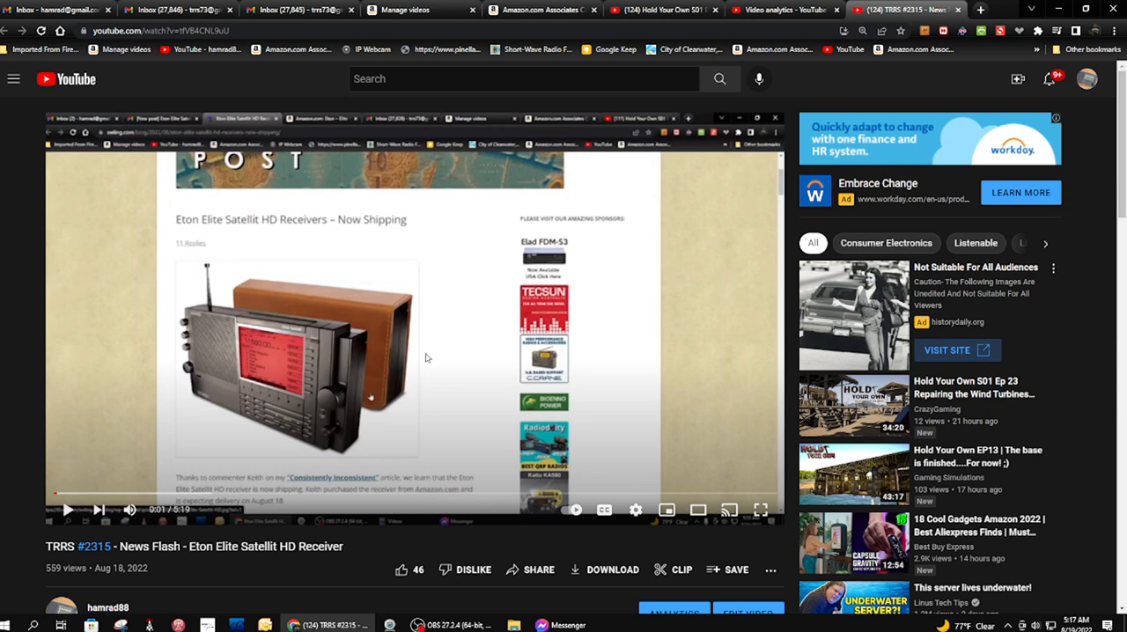
scroll(down, 3)
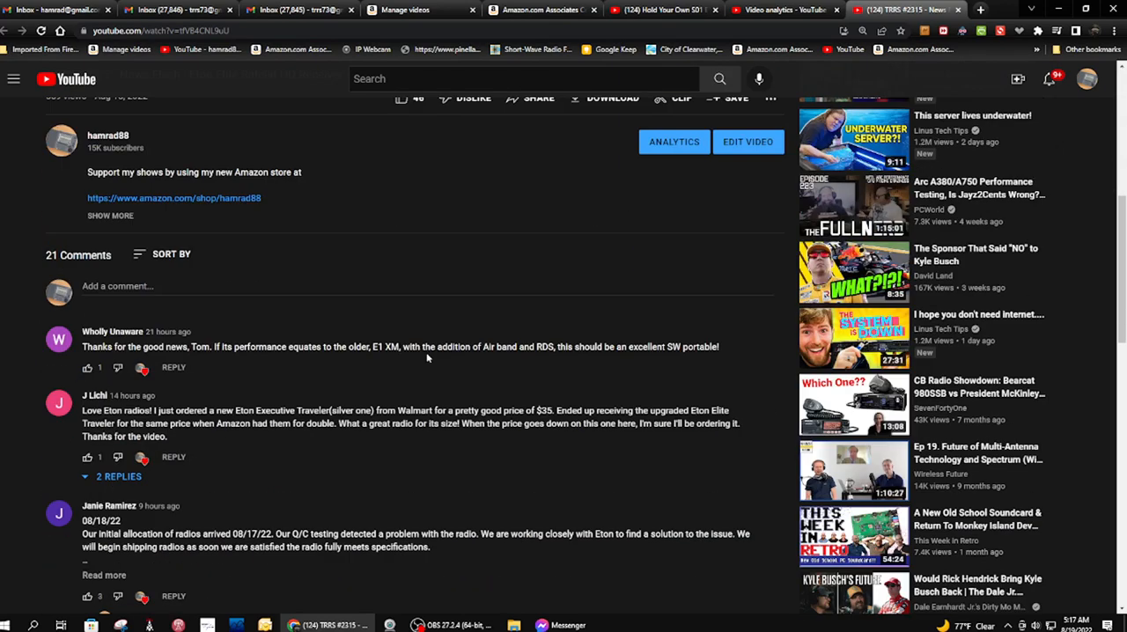
mouse_move(388, 391)
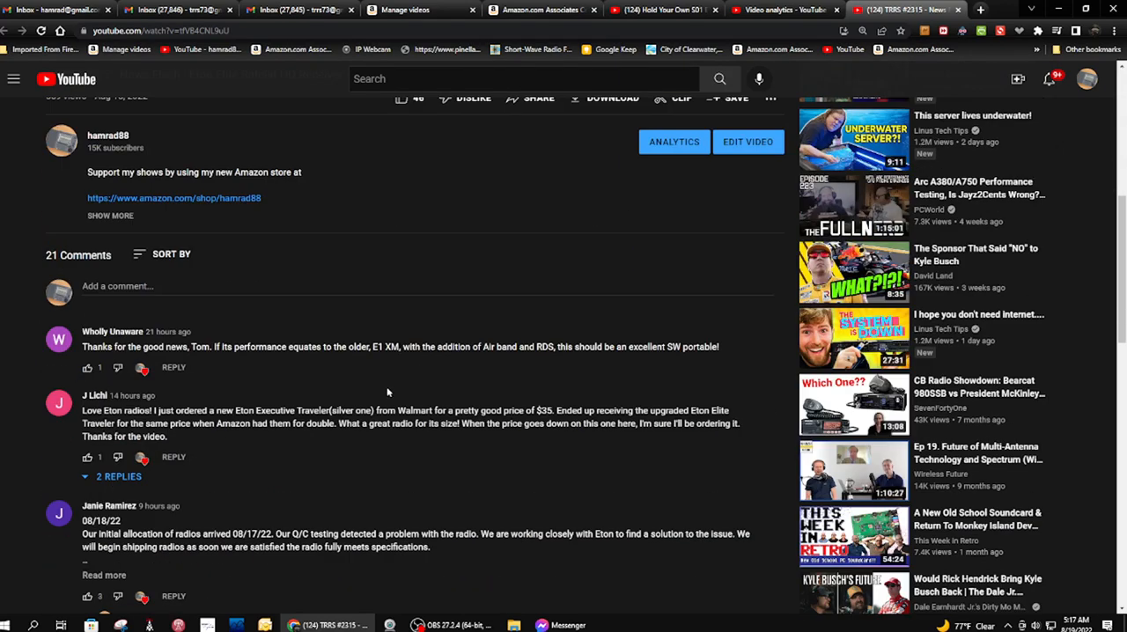
scroll(down, 3)
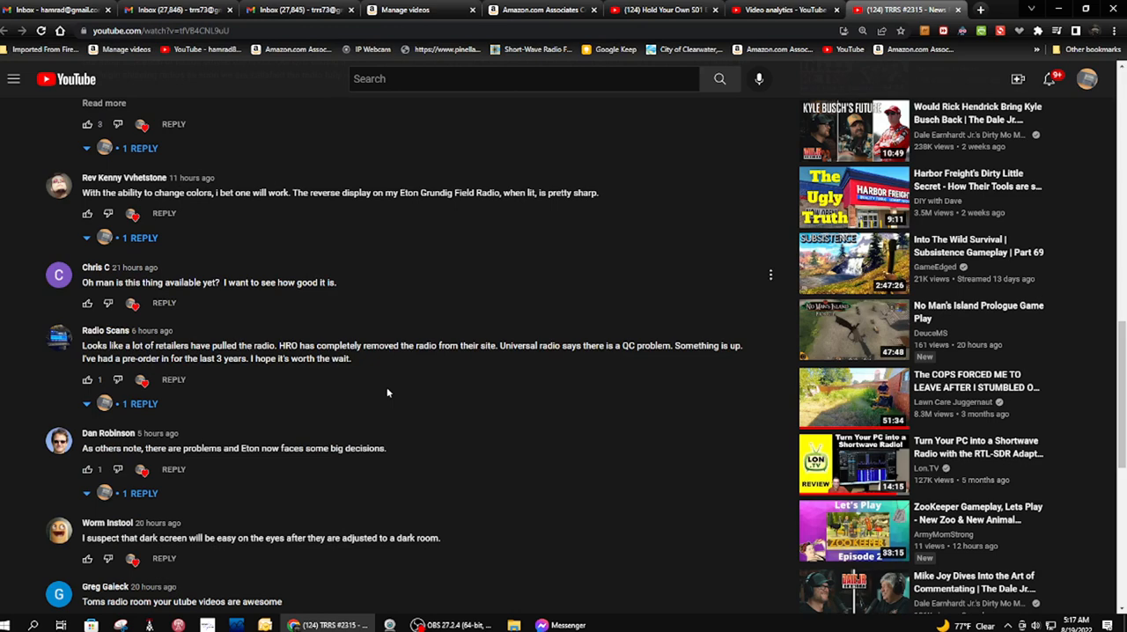
scroll(down, 3)
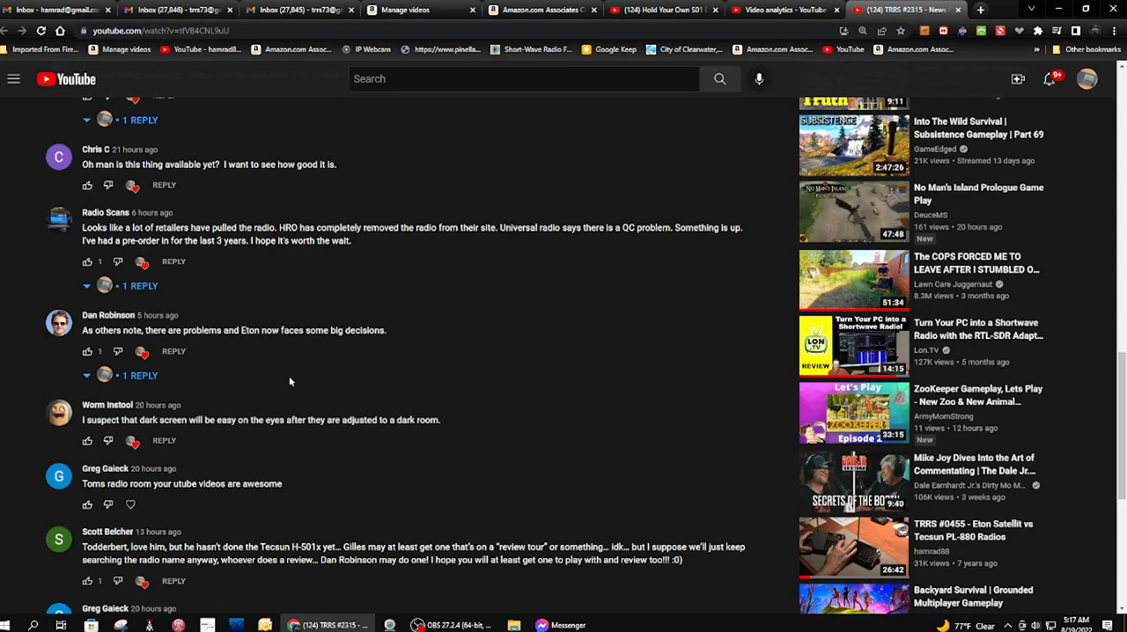
mouse_move(191, 343)
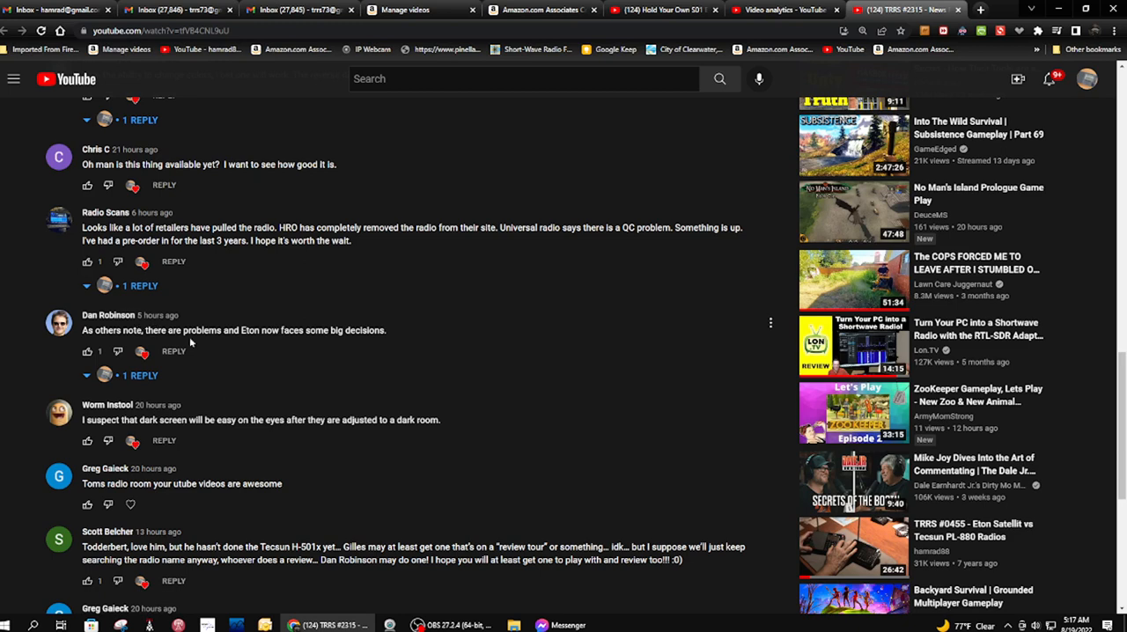
mouse_move(229, 349)
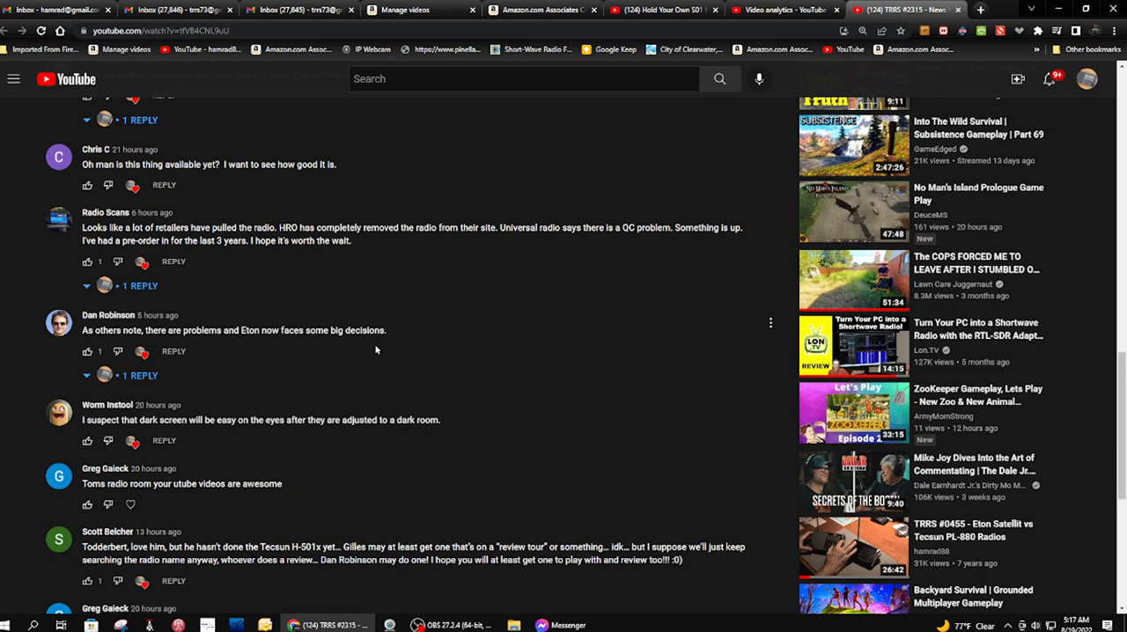
scroll(up, 3)
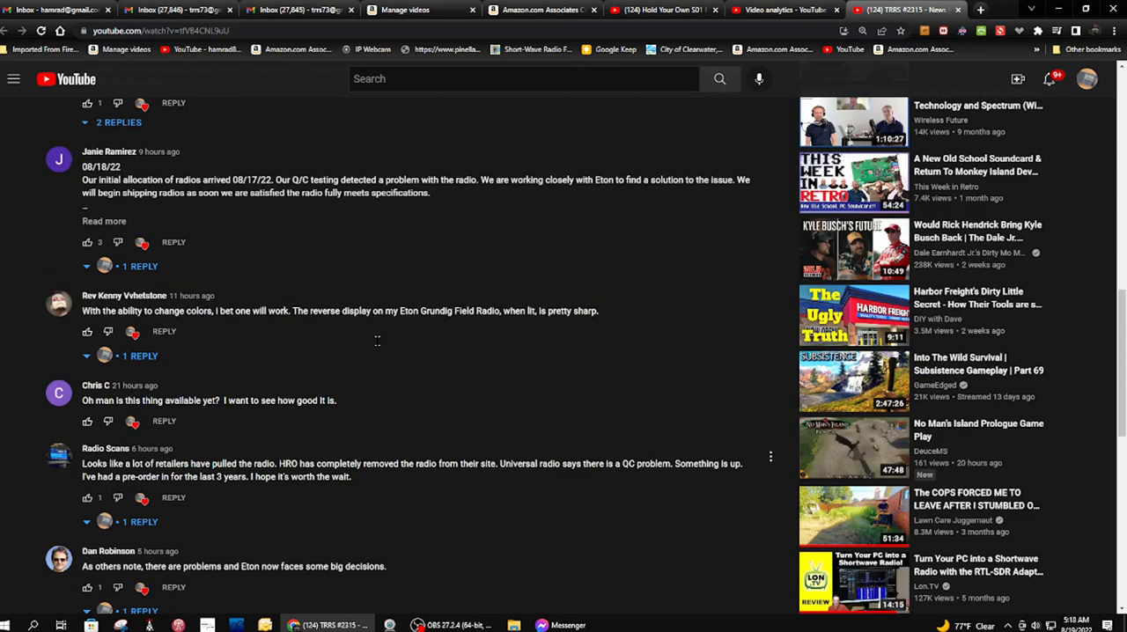
scroll(up, 3)
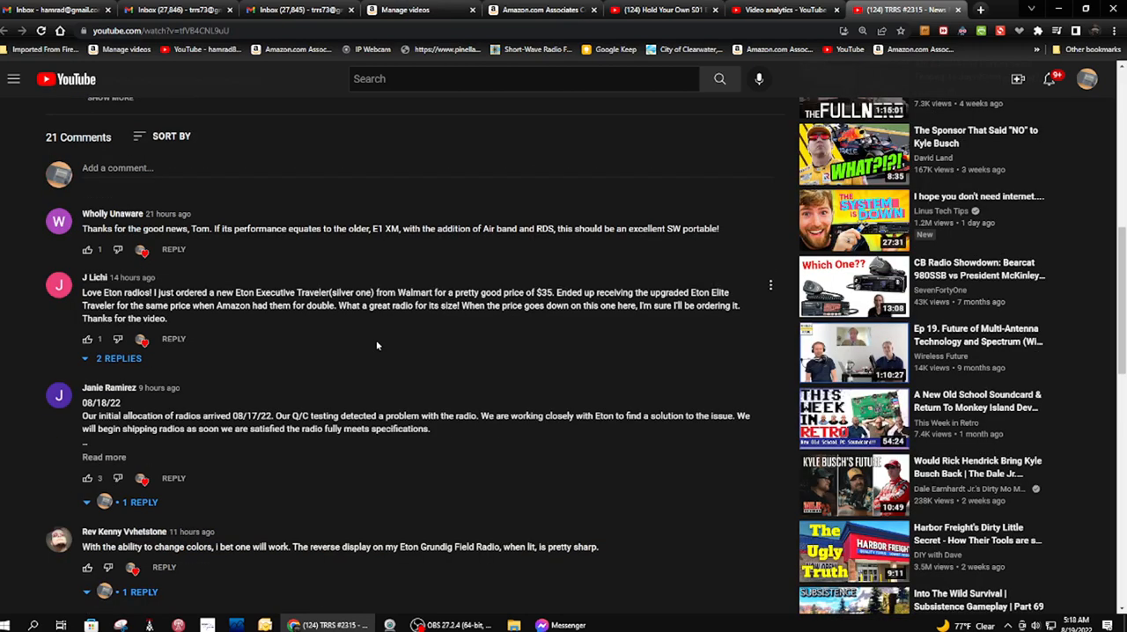
scroll(down, 3)
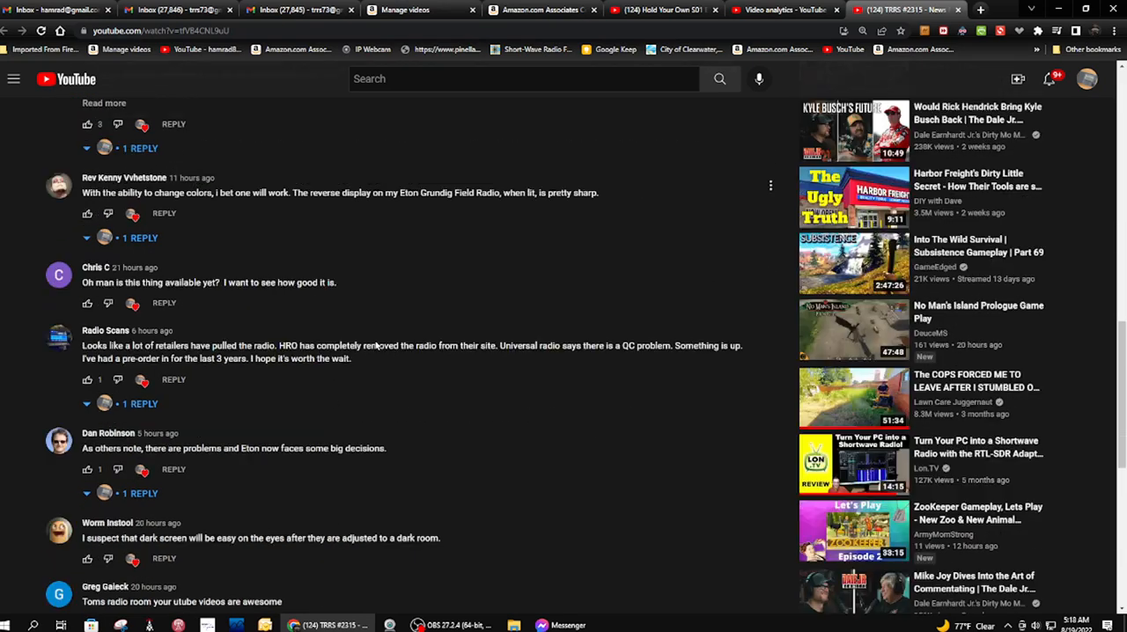
scroll(down, 3)
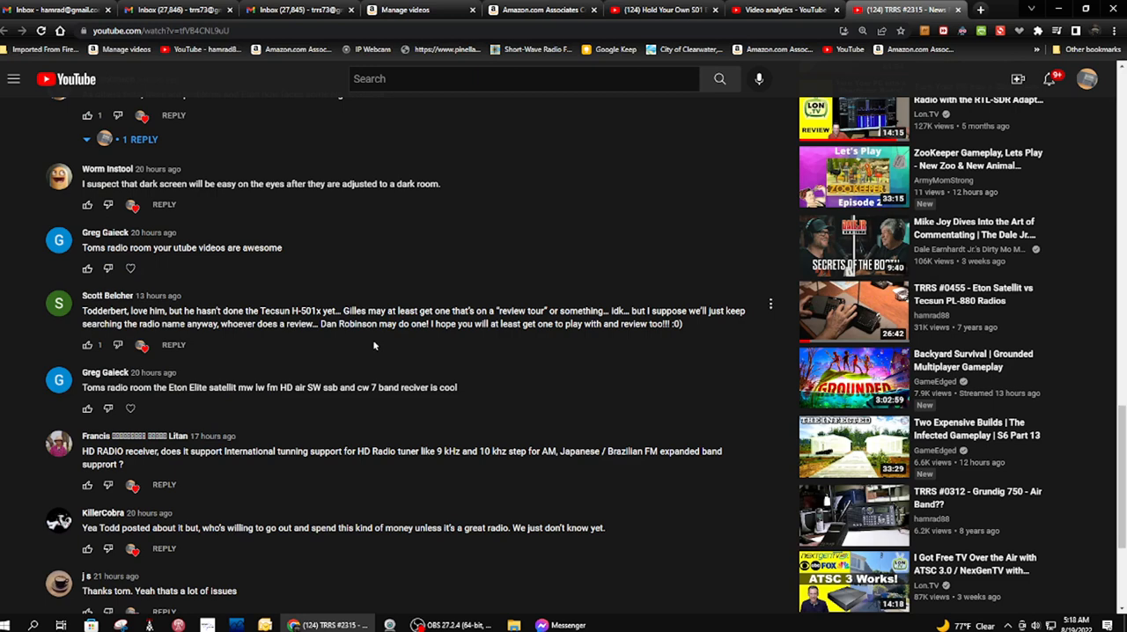
scroll(down, 3)
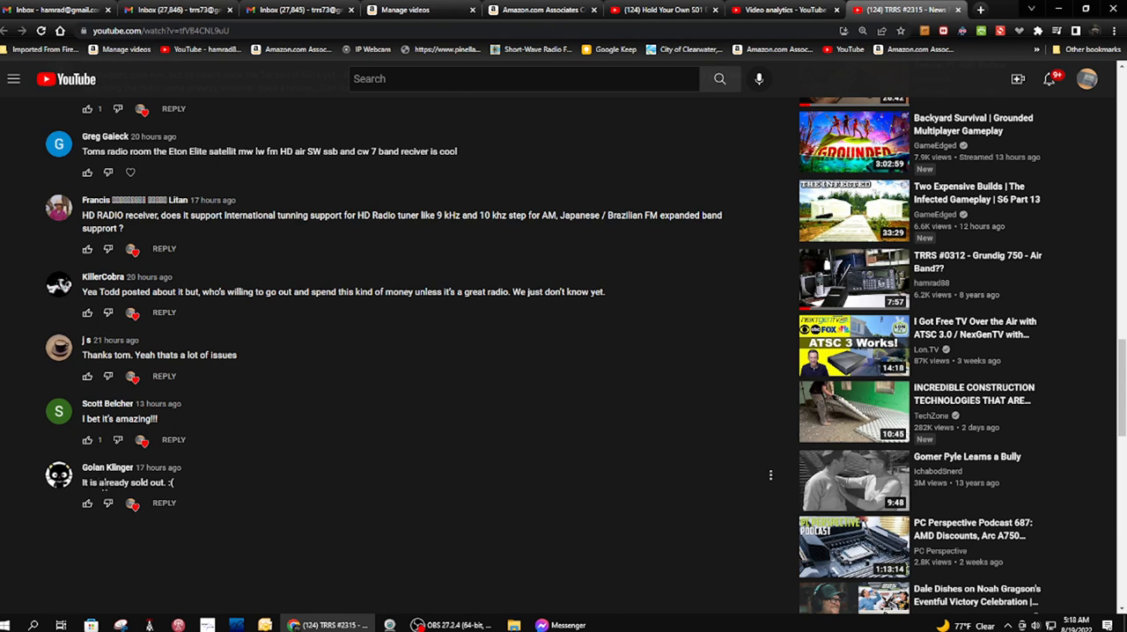
mouse_move(109, 482)
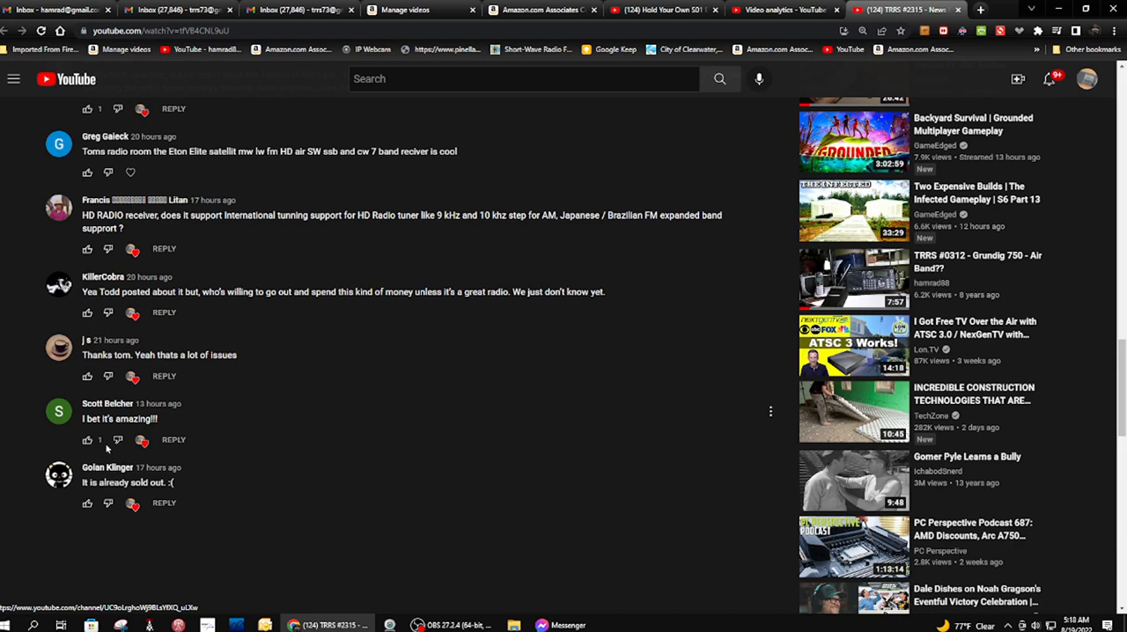
scroll(up, 3)
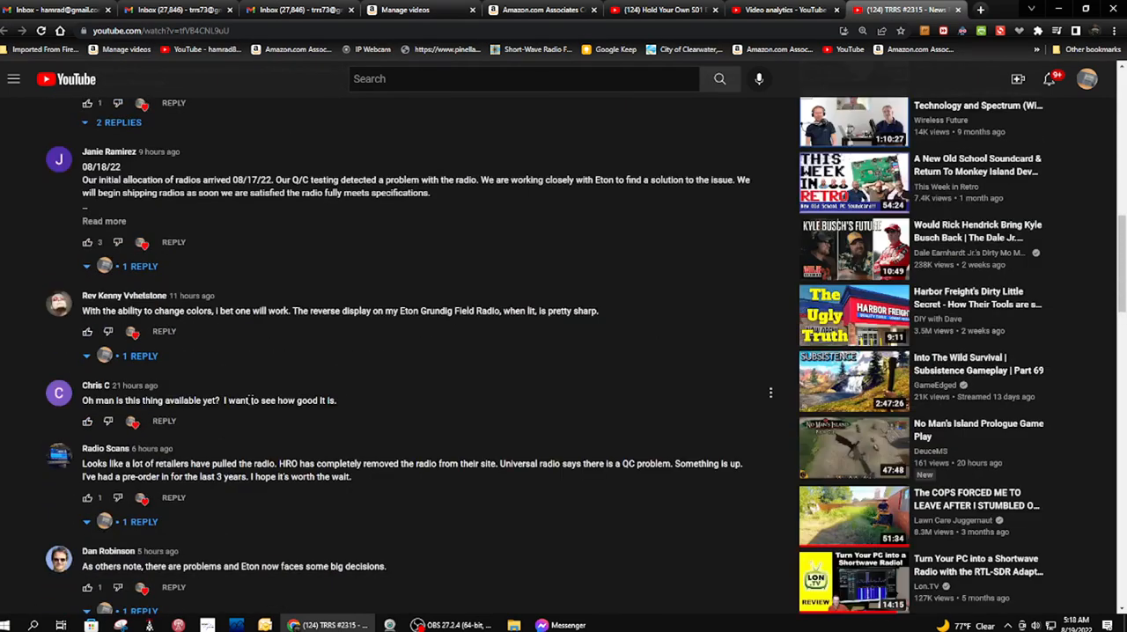
scroll(up, 3)
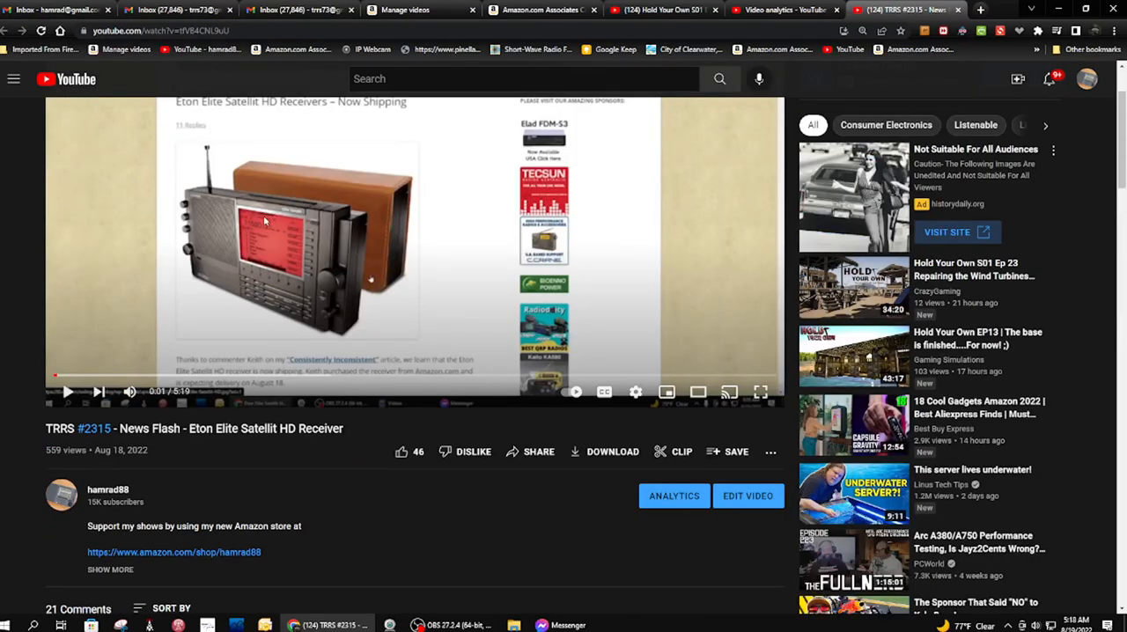
mouse_move(296, 272)
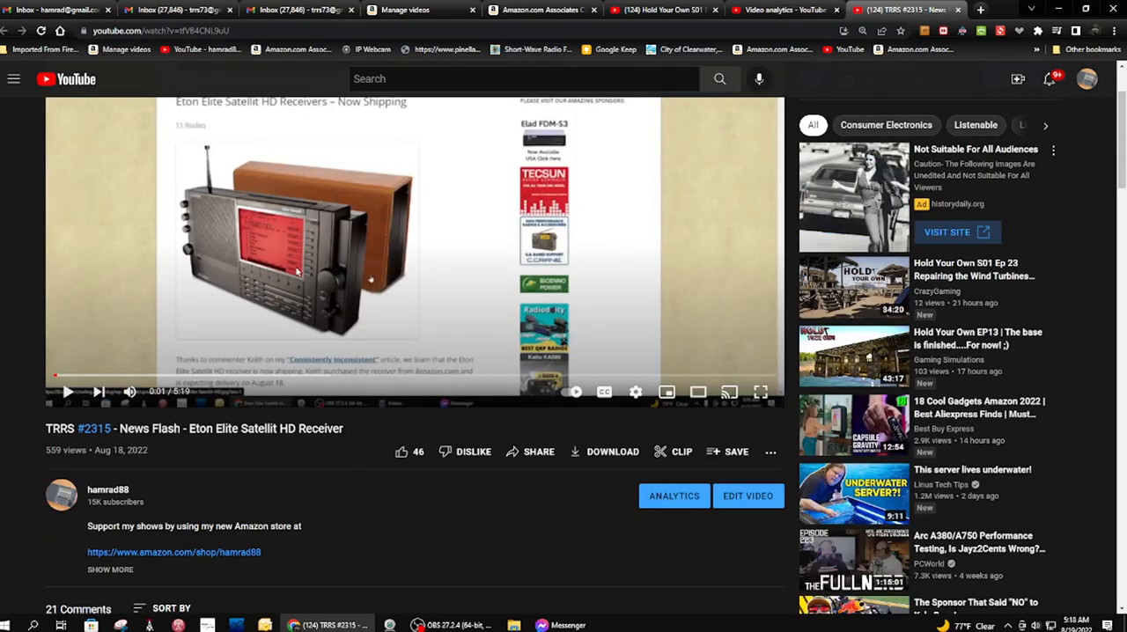